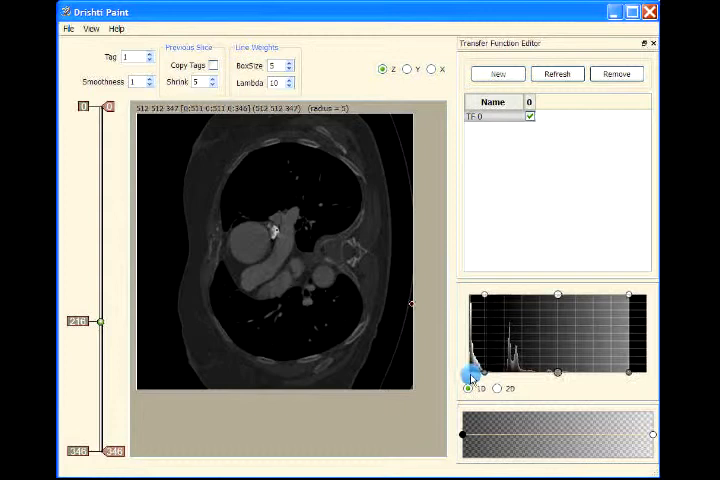
- Reshape the transfer function curve so the lungs turn white against a black body
left_click_drag(471, 375, 630, 375)
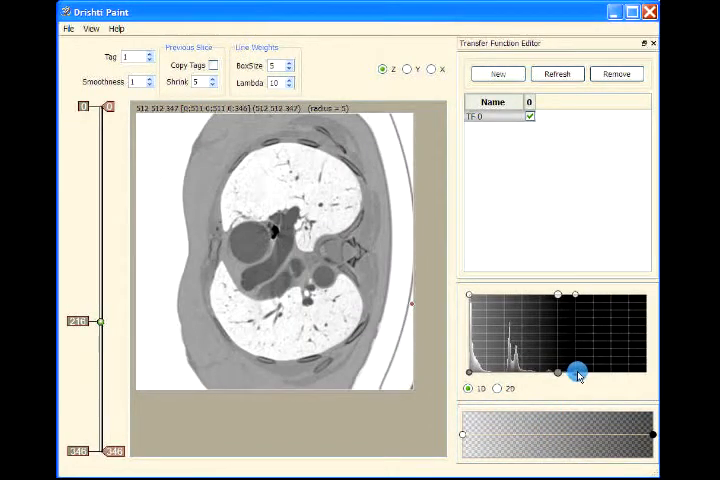
left_click_drag(578, 372, 520, 375)
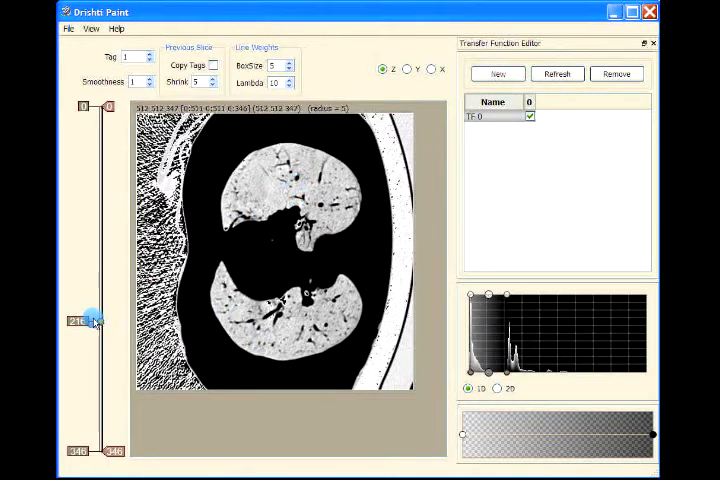
- Check slices 287, 210, 129, 216 and 237, then stop at slice 303
left_click_drag(95, 320, 100, 405)
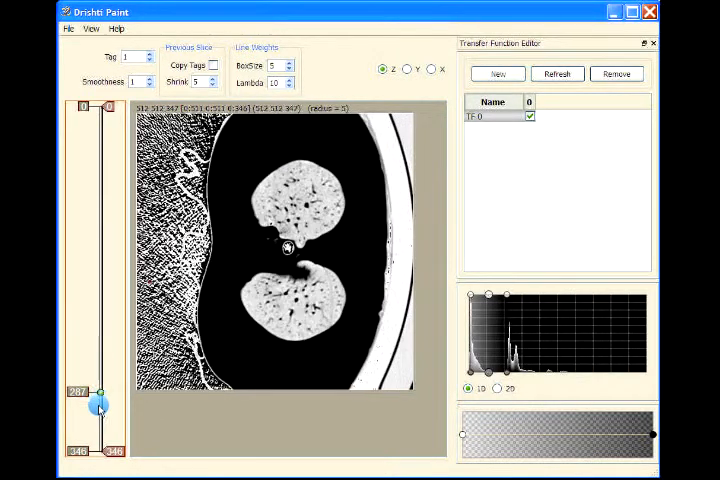
left_click_drag(100, 400, 87, 310)
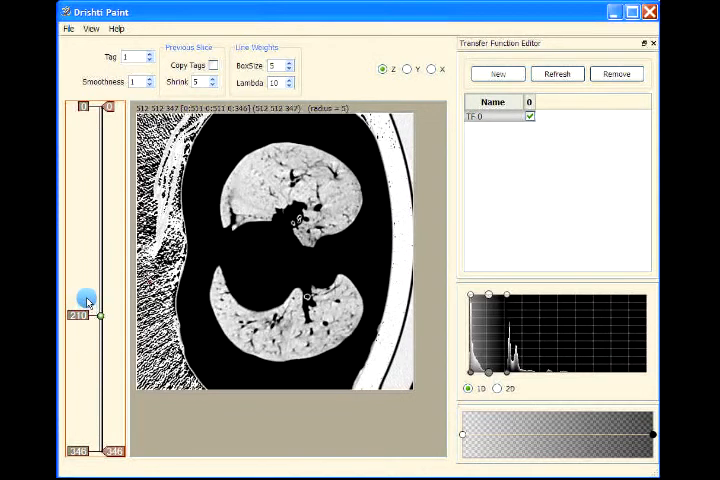
left_click_drag(85, 313, 92, 240)
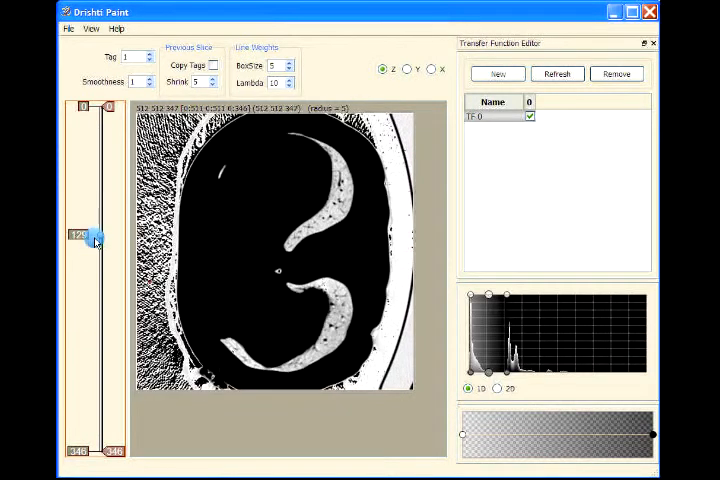
left_click_drag(92, 235, 101, 338)
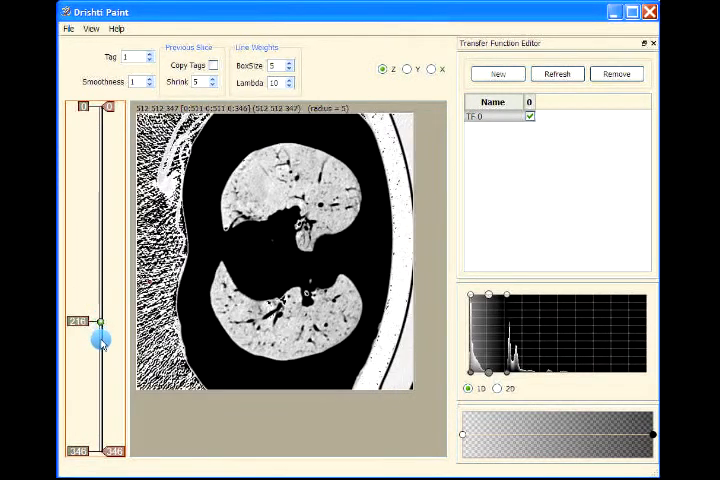
left_click_drag(101, 330, 101, 342)
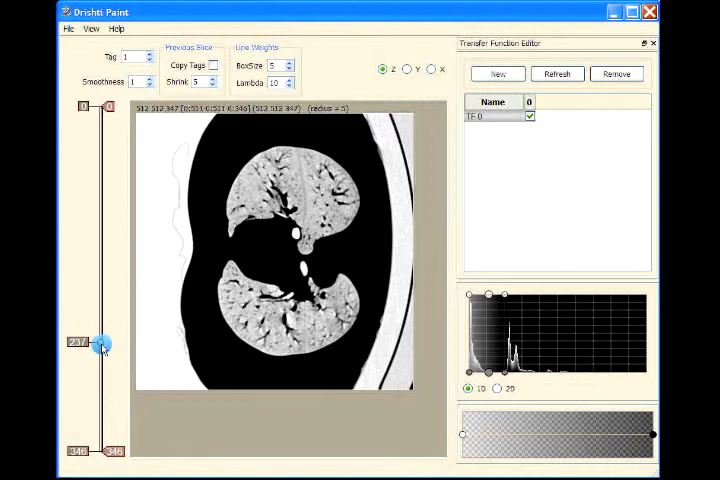
left_click_drag(100, 345, 94, 412)
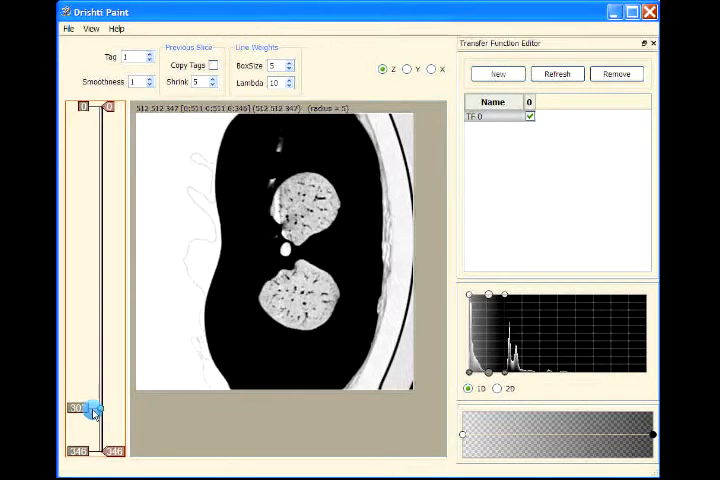
left_click_drag(93, 408, 98, 408)
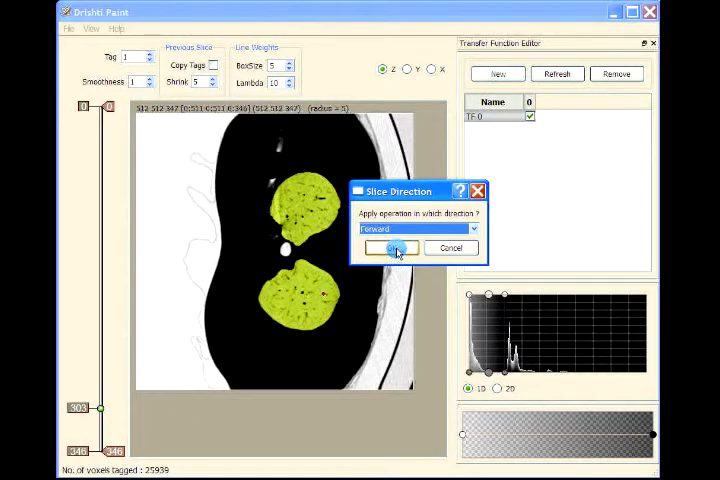
- Propagate the slice 303 lung tags forward and dismiss the repeat-stopped message
left_click(390, 247)
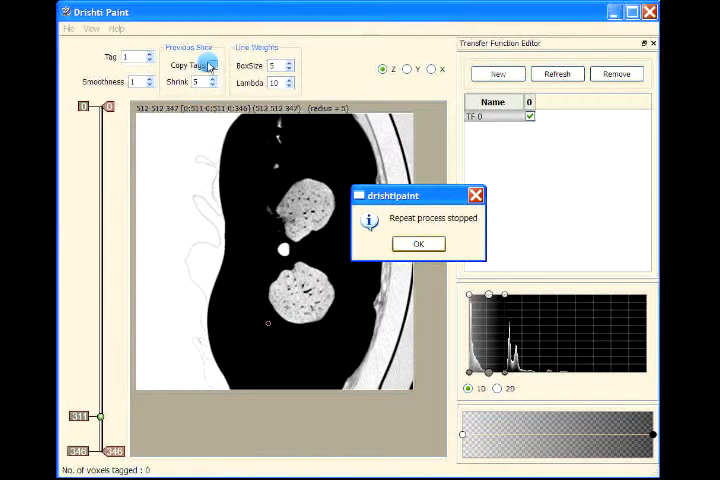
left_click(418, 243)
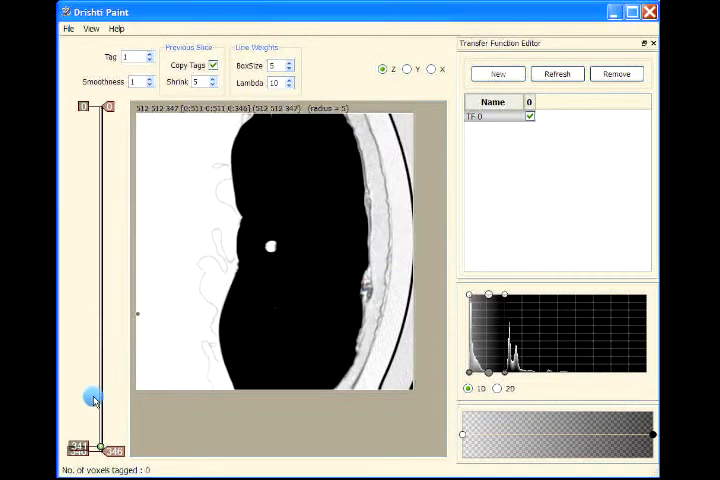
- Return to slice 304 with tagged lungs, then step to slice 302
left_click_drag(92, 397, 95, 410)
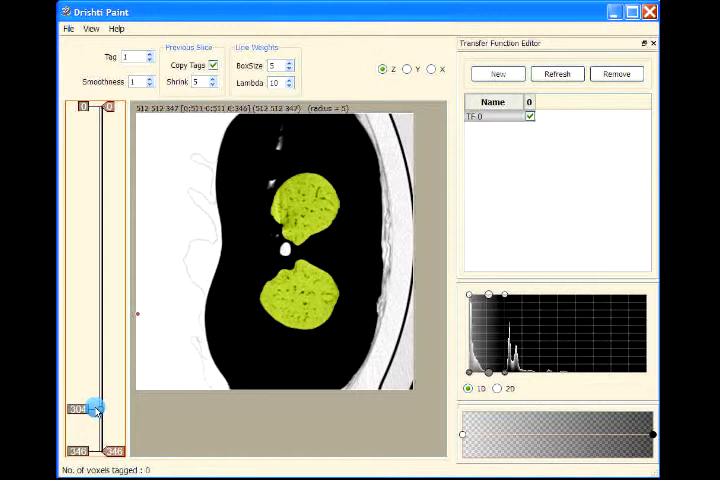
left_click_drag(98, 408, 98, 405)
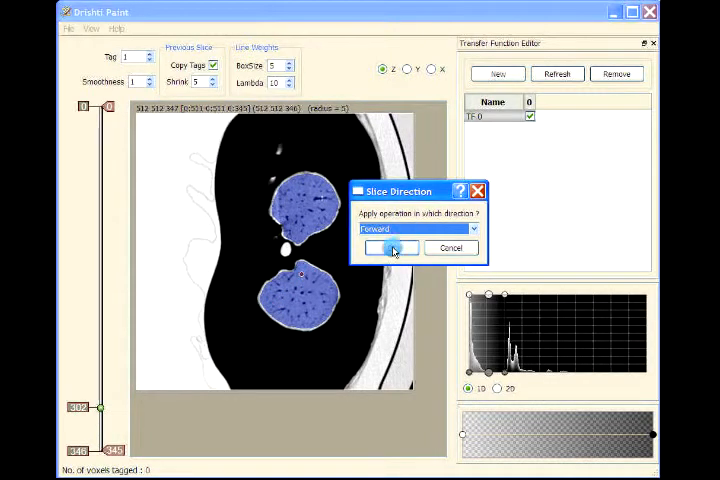
- Propagate the slice 302 lung tags Backward through earlier slices
left_click(417, 228)
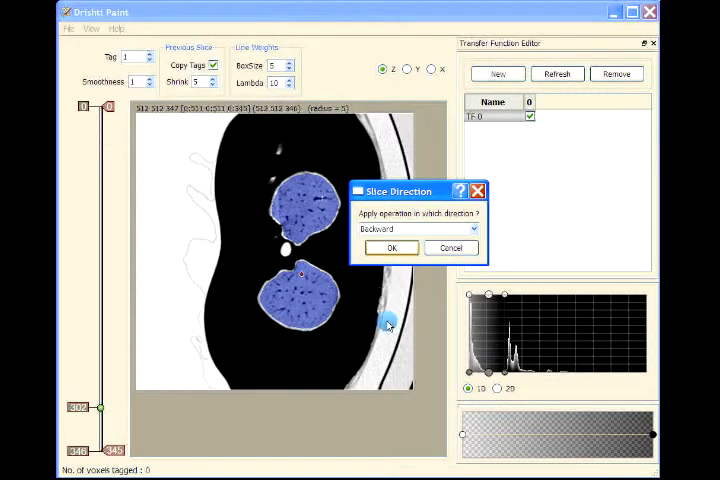
left_click(390, 248)
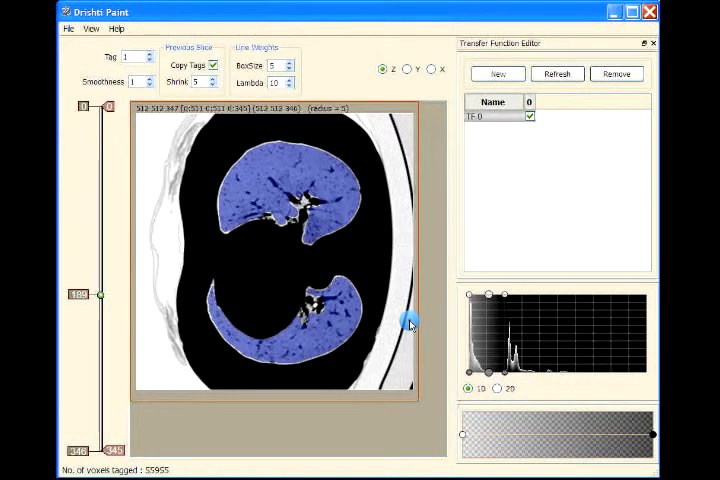
- Click in the slice view while backward tagging runs on to slice 97
left_click(300, 268)
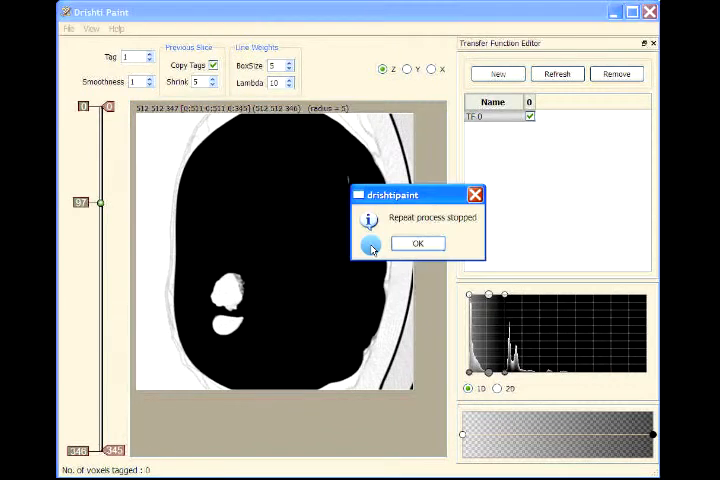
- Dismiss the 'Repeat process stopped' notice, leaving slice 104 displayed
left_click(417, 243)
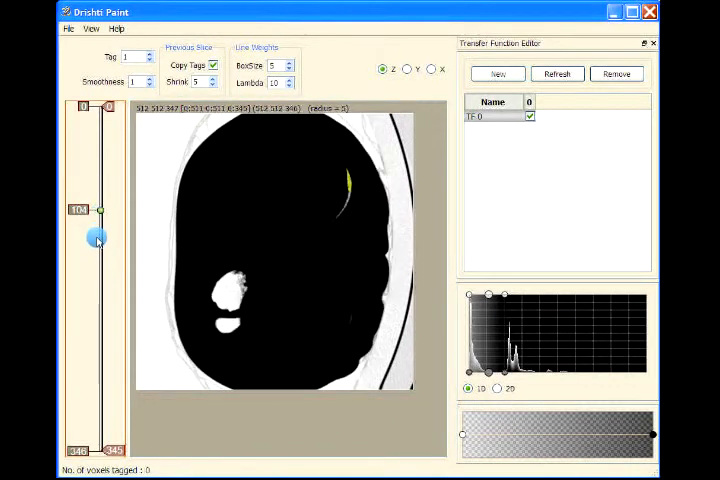
- Step deeper through the chest slices until both lungs show, near slice 209
left_click_drag(97, 210, 97, 247)
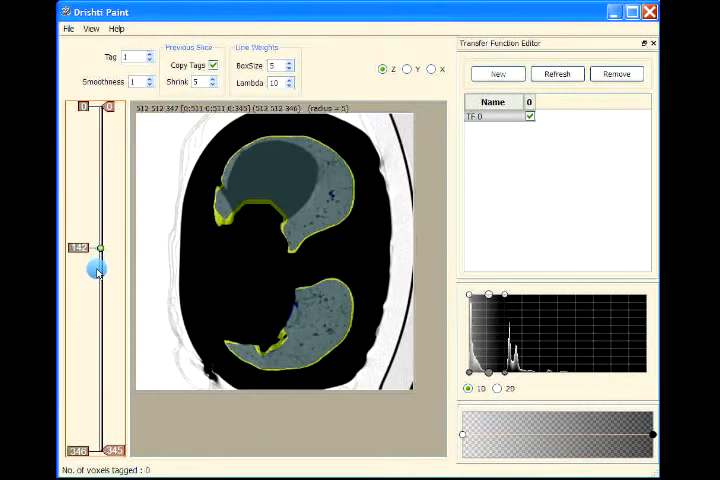
left_click_drag(99, 247, 99, 277)
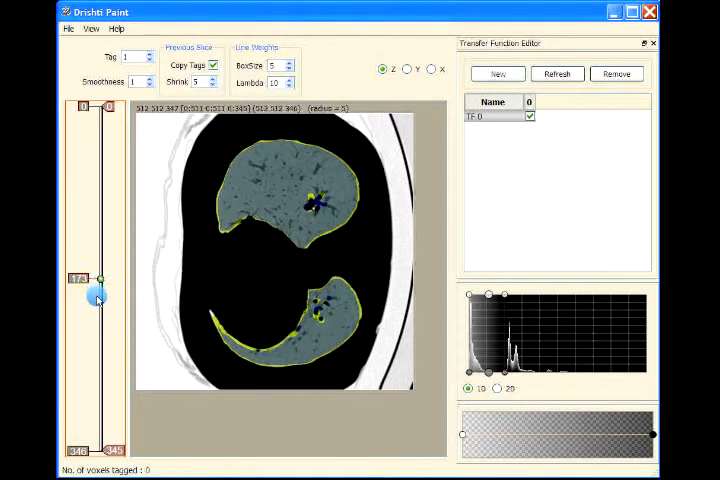
left_click_drag(97, 298, 104, 332)
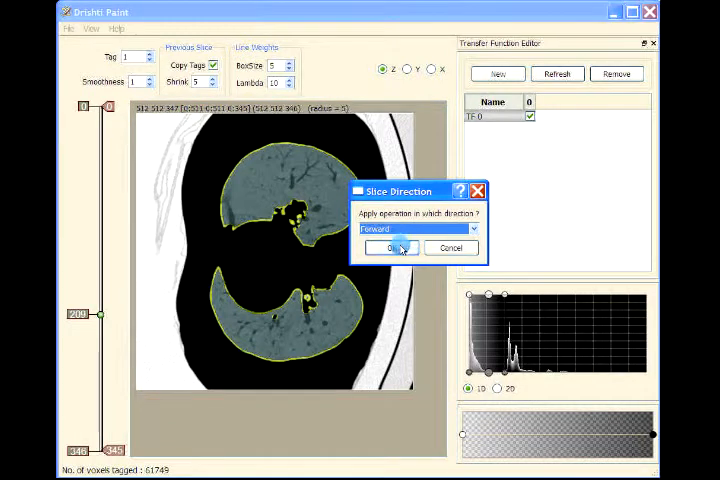
- Propagate the lung tags Forward, then select Backward as the propagation direction
left_click(390, 247)
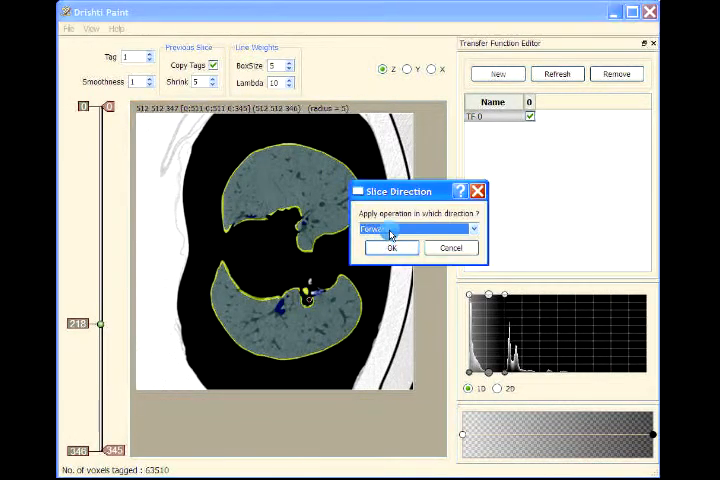
left_click(414, 229)
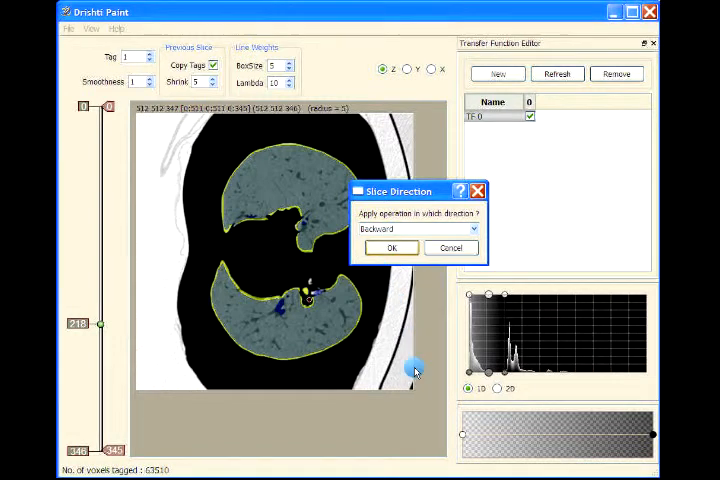
left_click(390, 247)
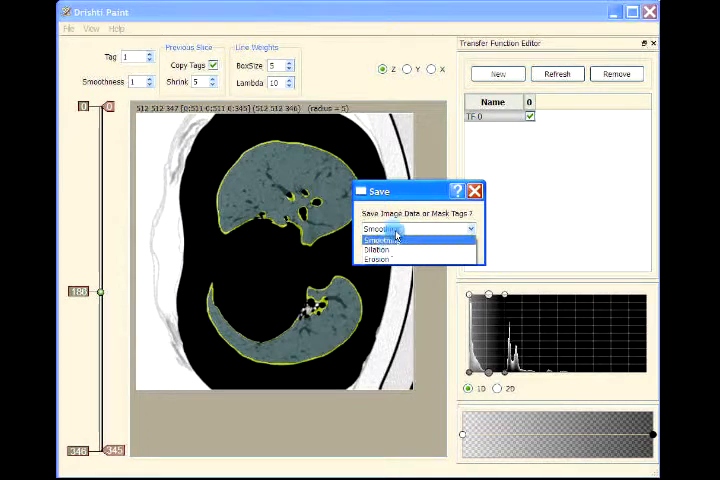
- Pick the data type to save in the Save dialog and confirm it
left_click(380, 239)
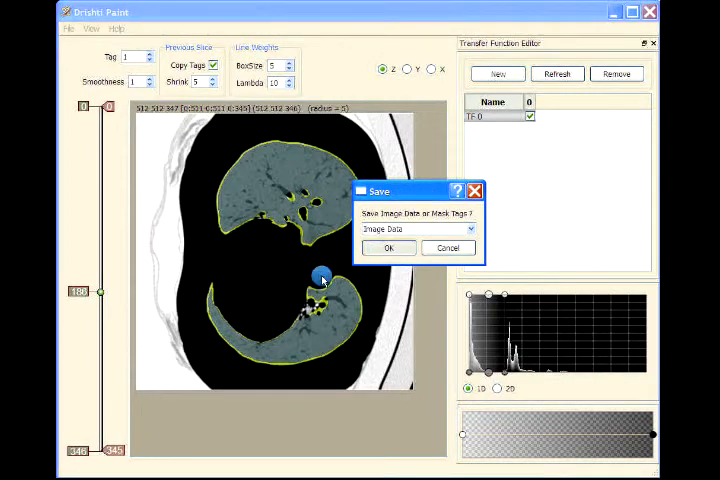
left_click(388, 247)
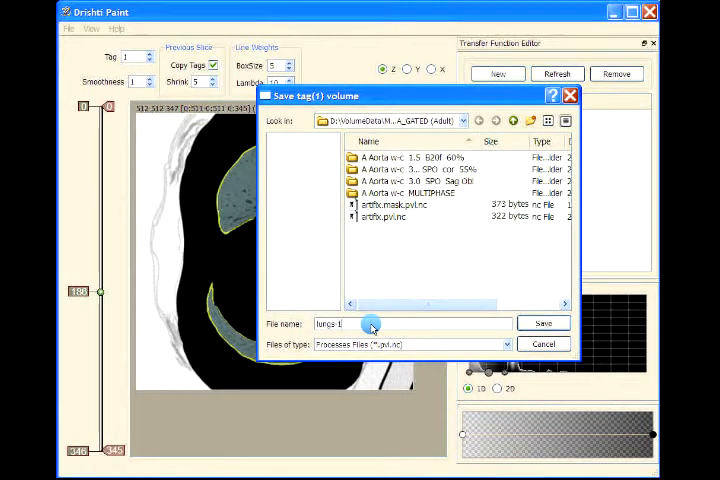
- Save the lung tag volume under the file name 'lungs 1'
left_click(543, 322)
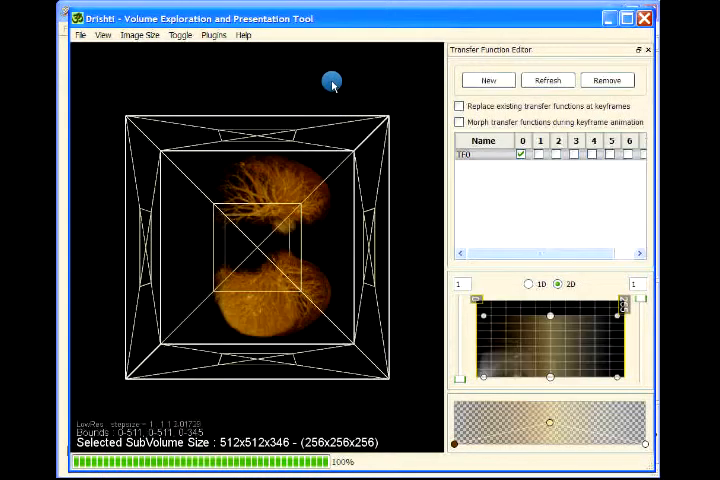
- Rotate the 3D lung rendering to view both lungs upright from the side
left_click_drag(332, 82, 90, 274)
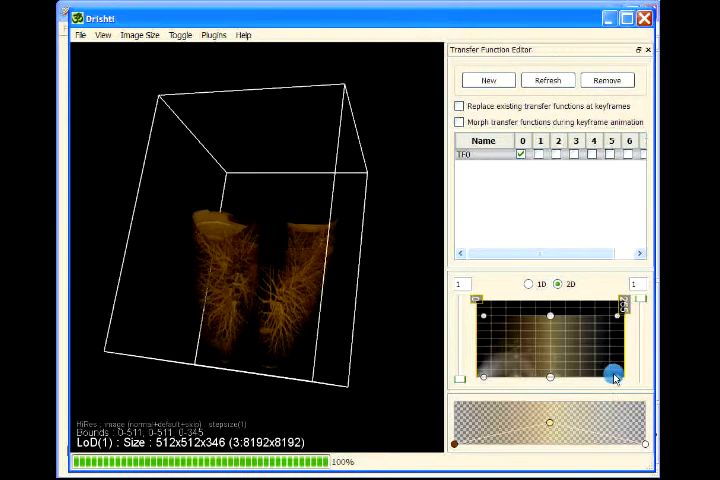
- Reshape the 2D transfer function region so the lungs render as opaque tan surfaces
left_click_drag(615, 375, 573, 378)
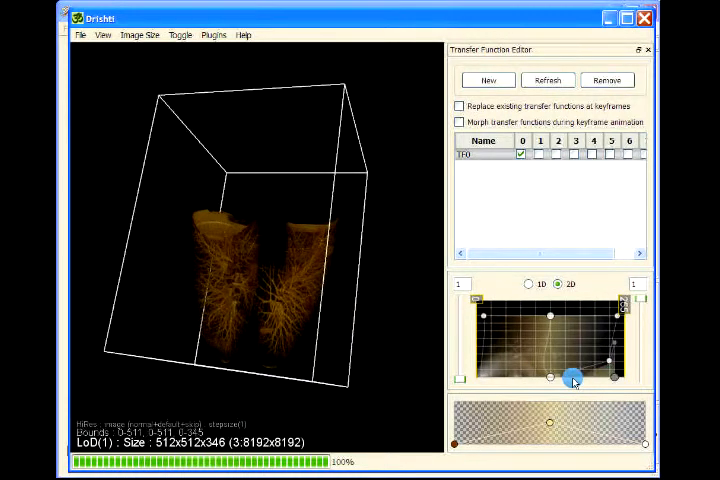
left_click_drag(570, 378, 620, 382)
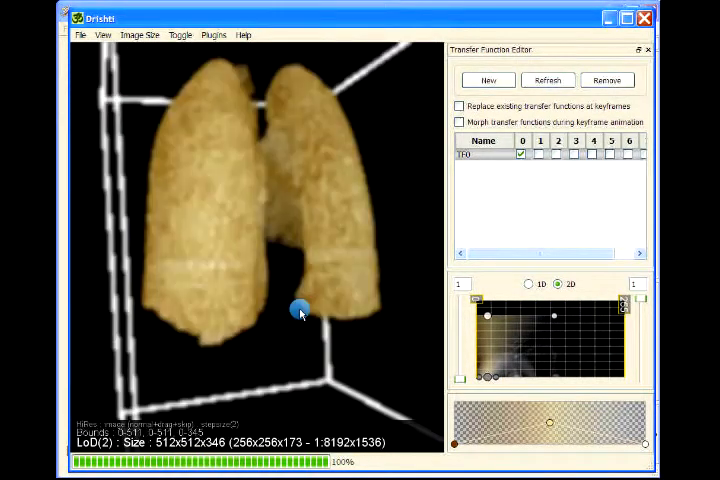
- Orbit and zoom out until both solid lungs sit whole inside the bounding box
left_click_drag(300, 310, 273, 388)
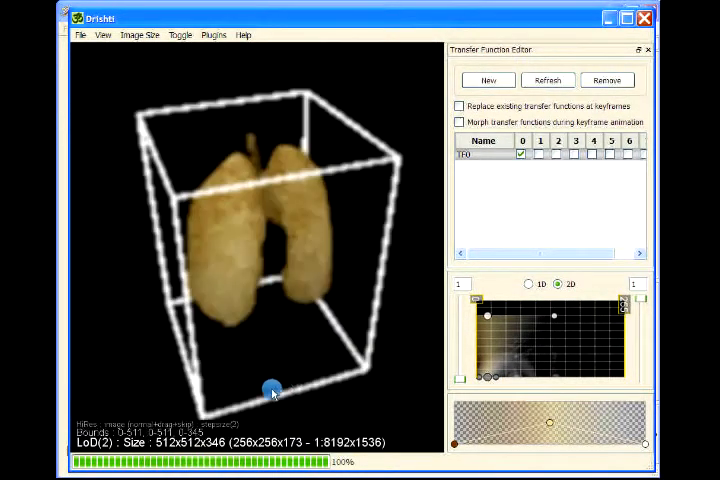